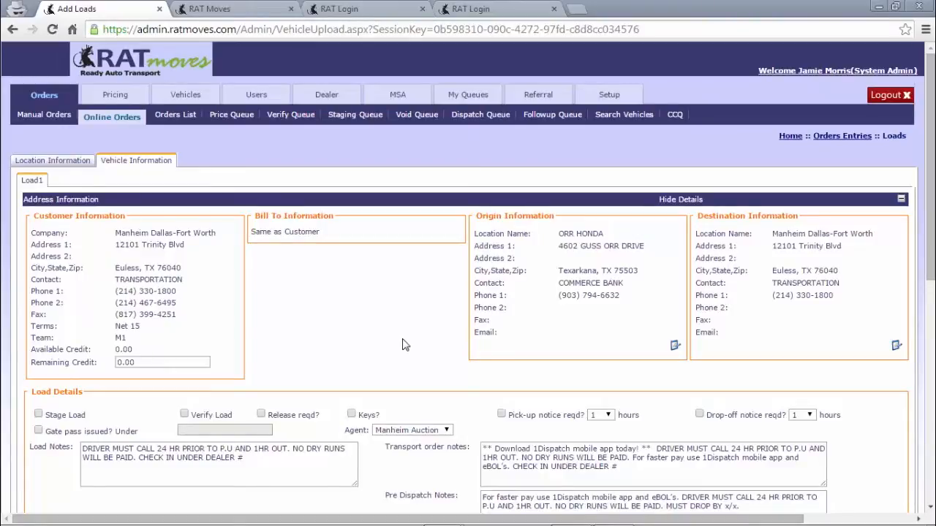
mouse_move(346, 289)
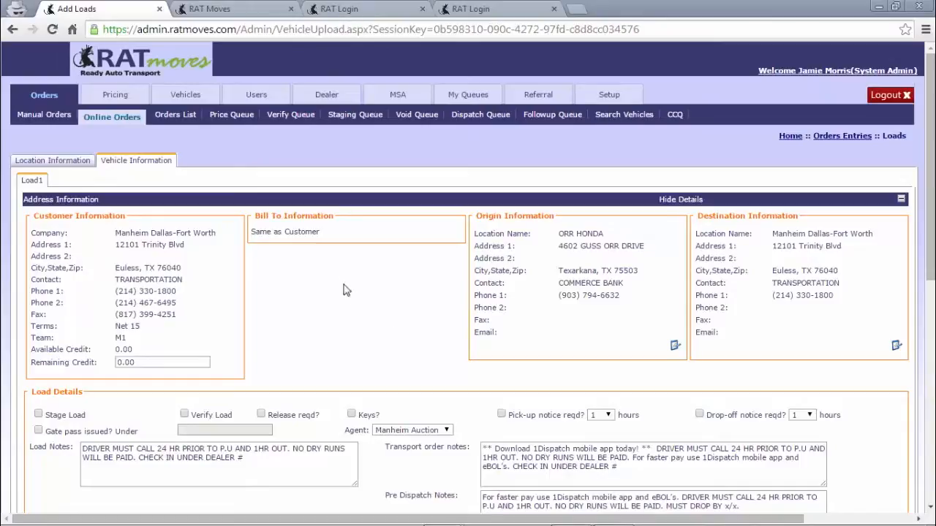
mouse_move(3, 288)
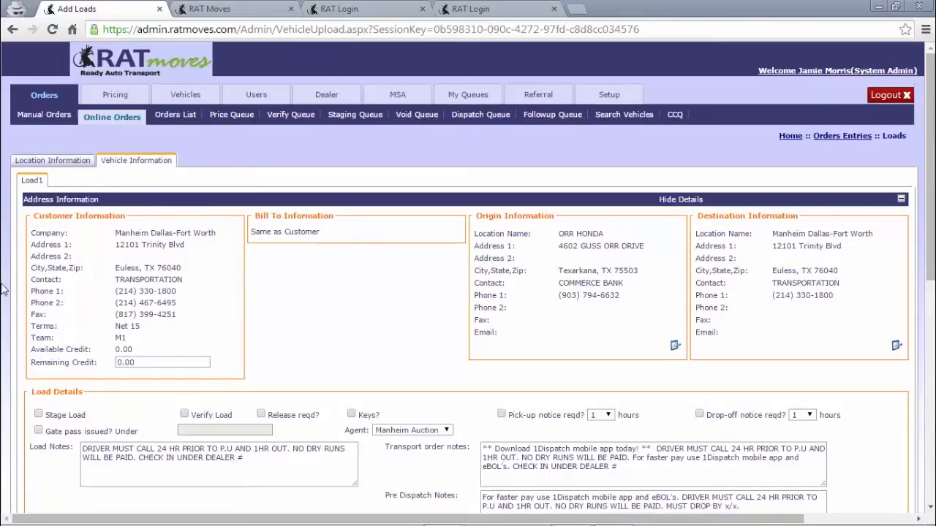
mouse_move(307, 333)
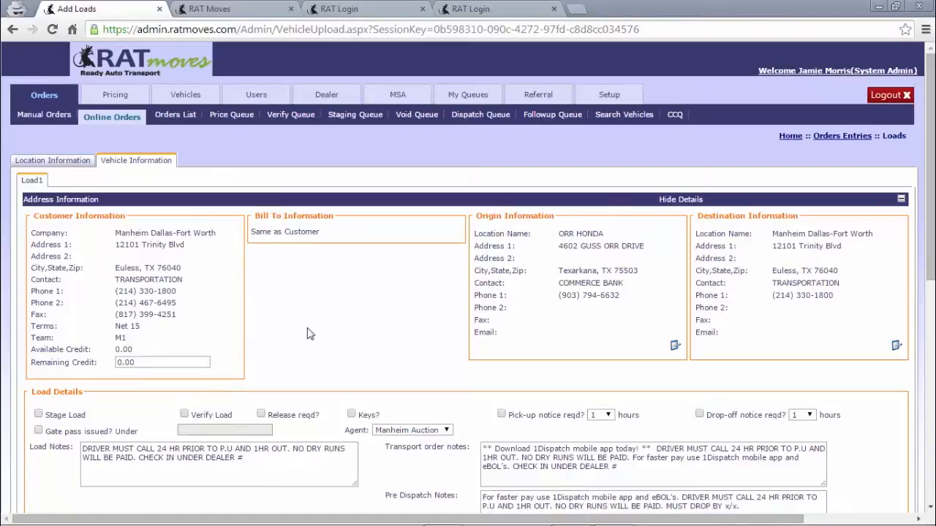
mouse_move(523, 308)
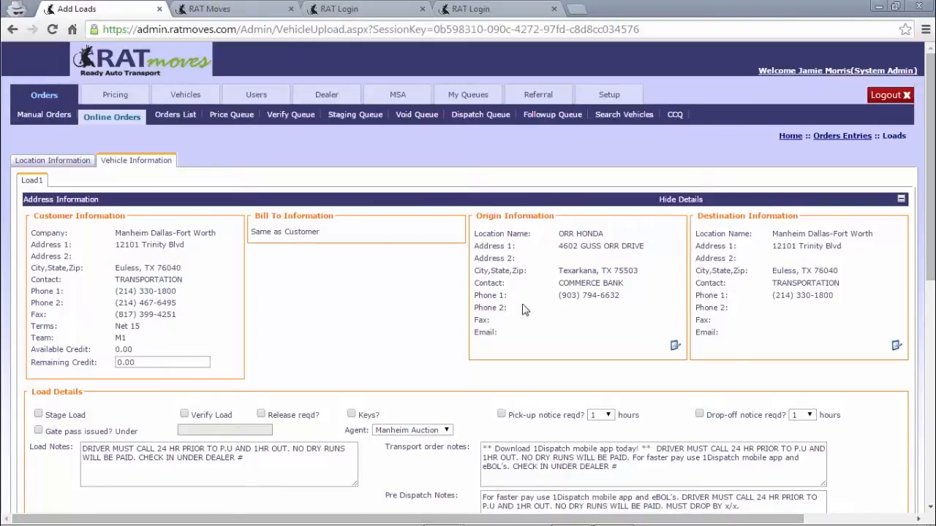
mouse_move(635, 324)
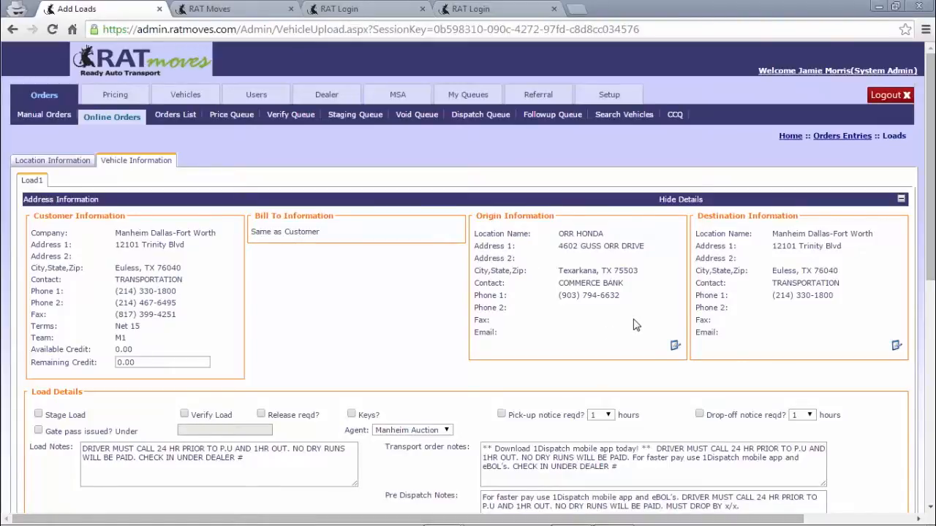
mouse_move(905, 255)
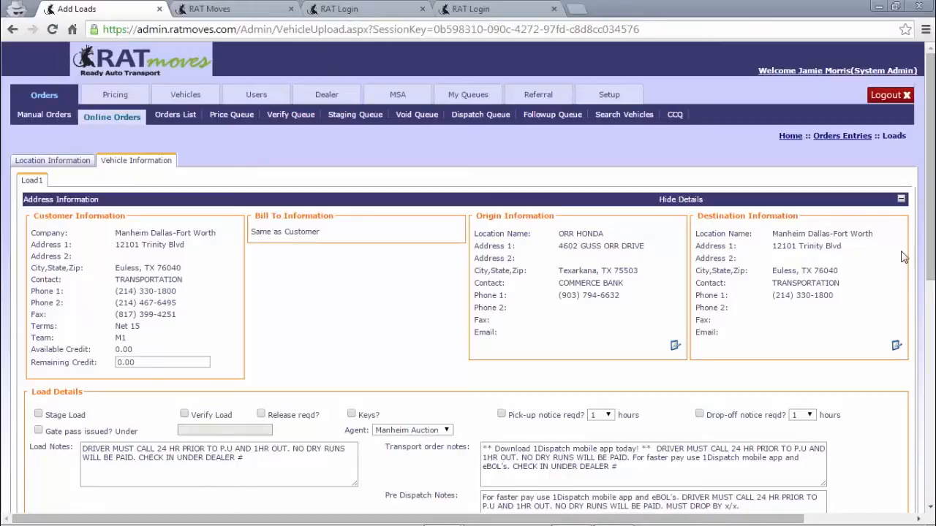
mouse_move(774, 313)
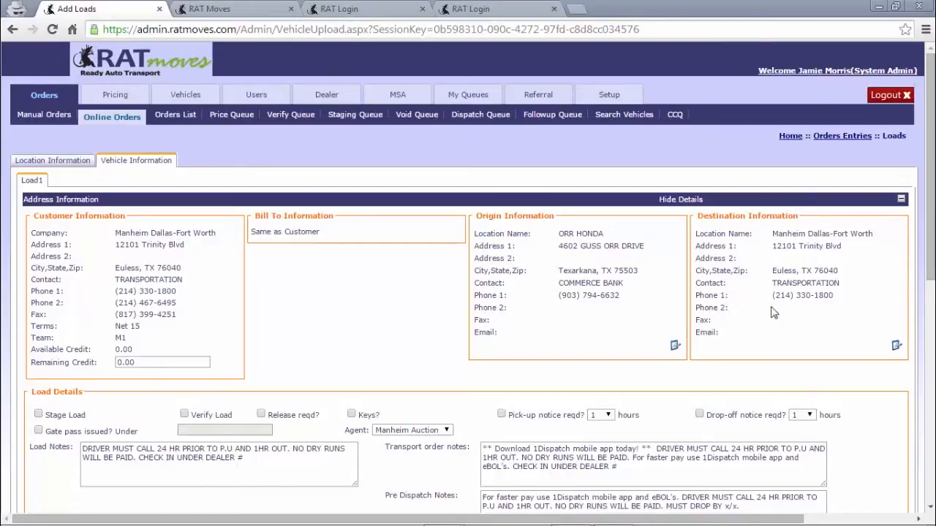
mouse_move(441, 242)
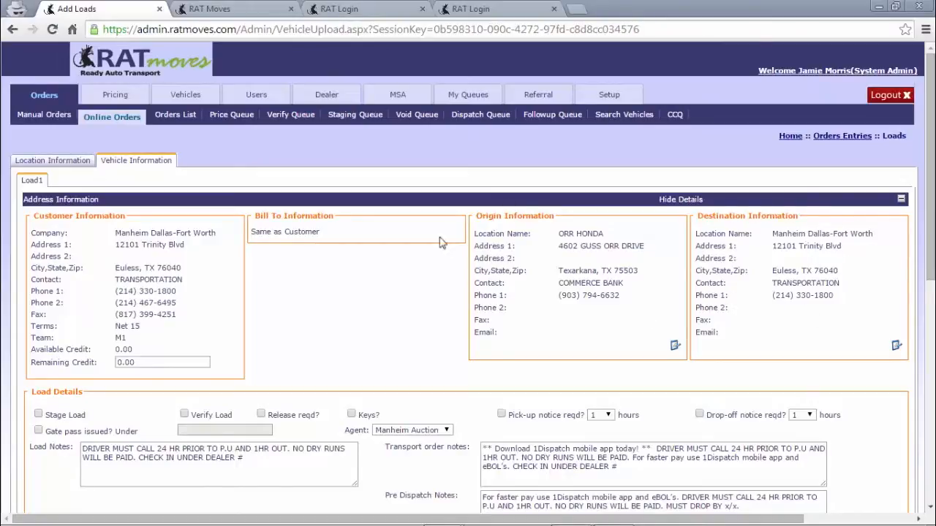
mouse_move(426, 279)
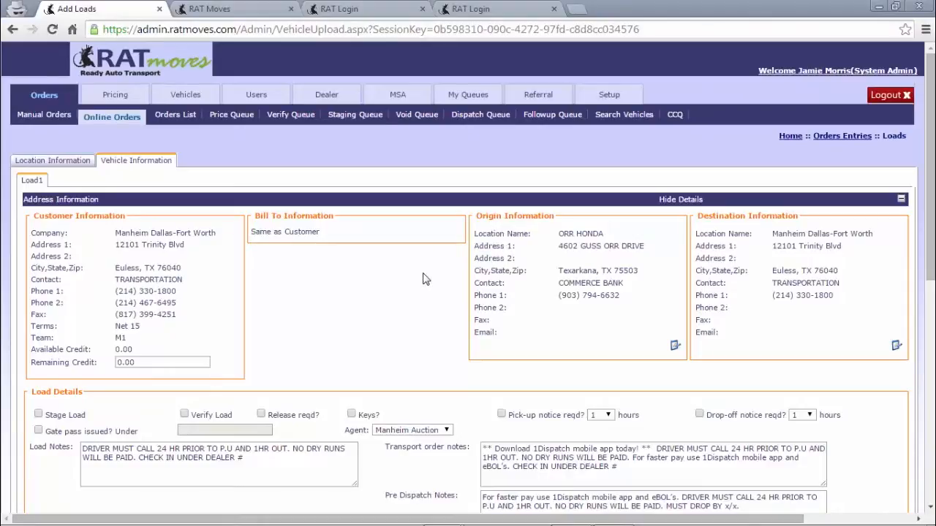
mouse_move(430, 291)
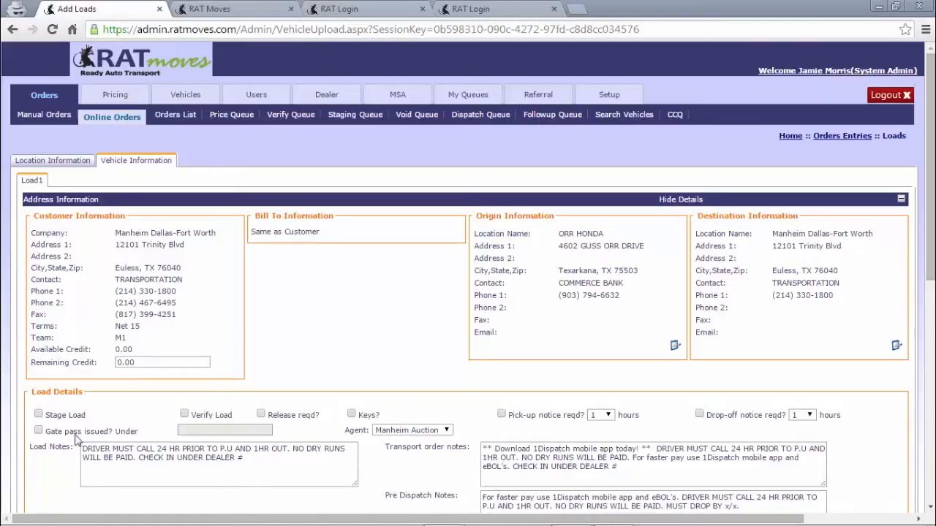
mouse_move(196, 500)
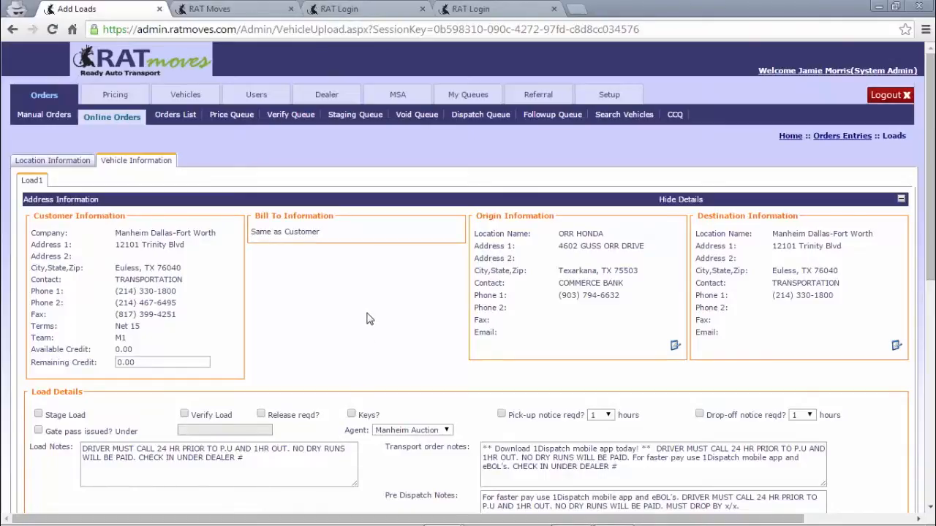
mouse_move(386, 321)
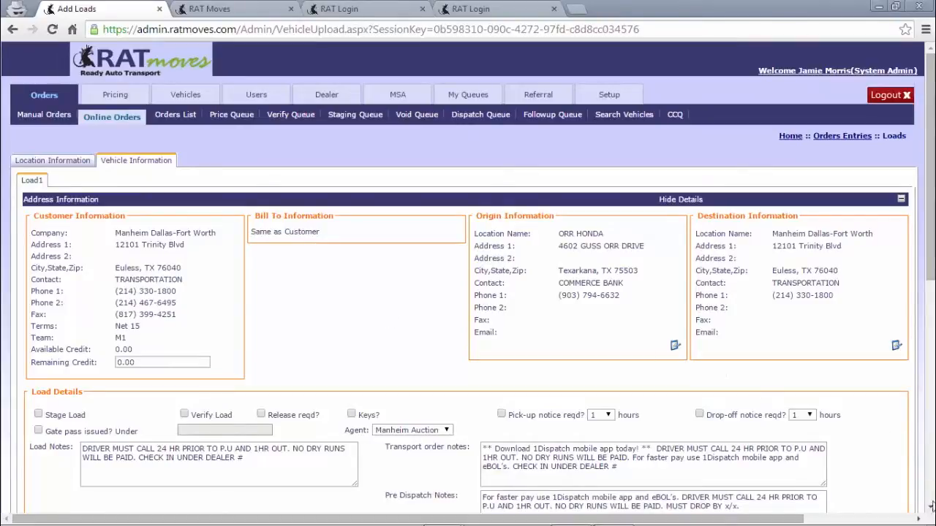
scroll("down", 3)
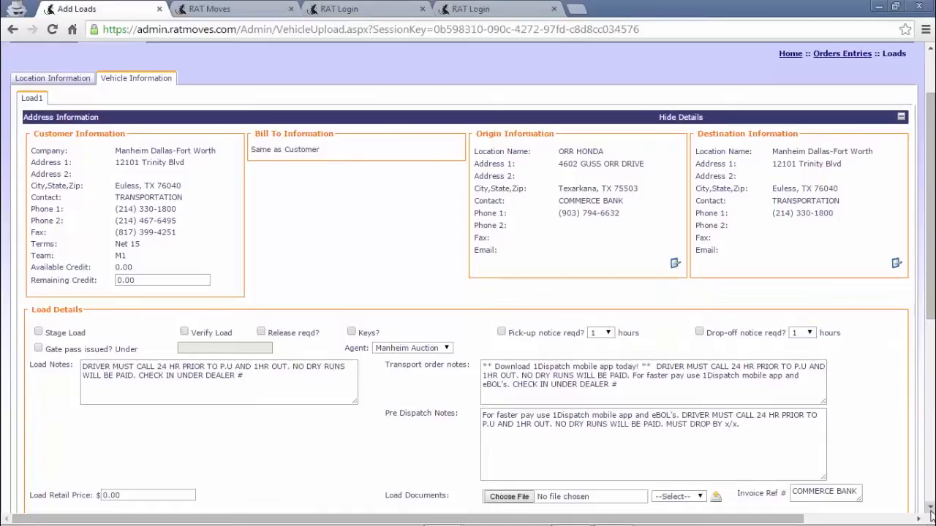
mouse_move(907, 475)
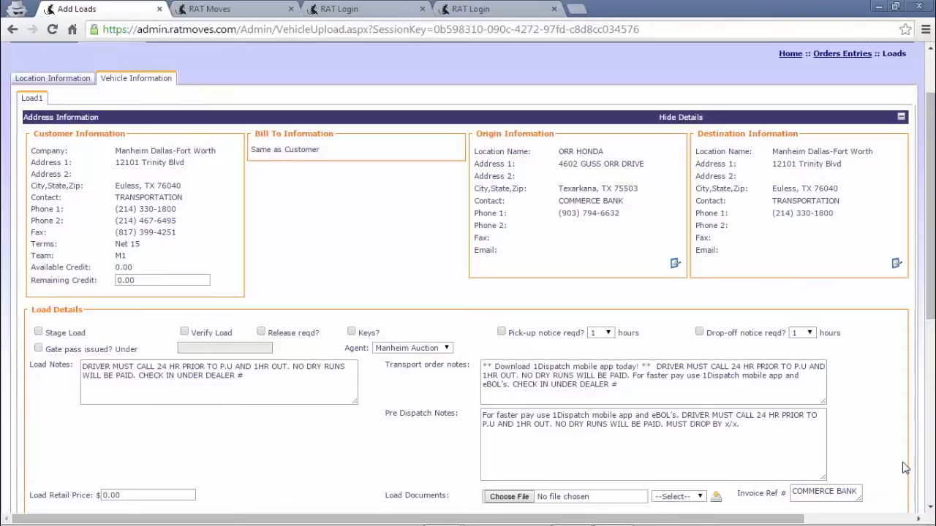
mouse_move(385, 340)
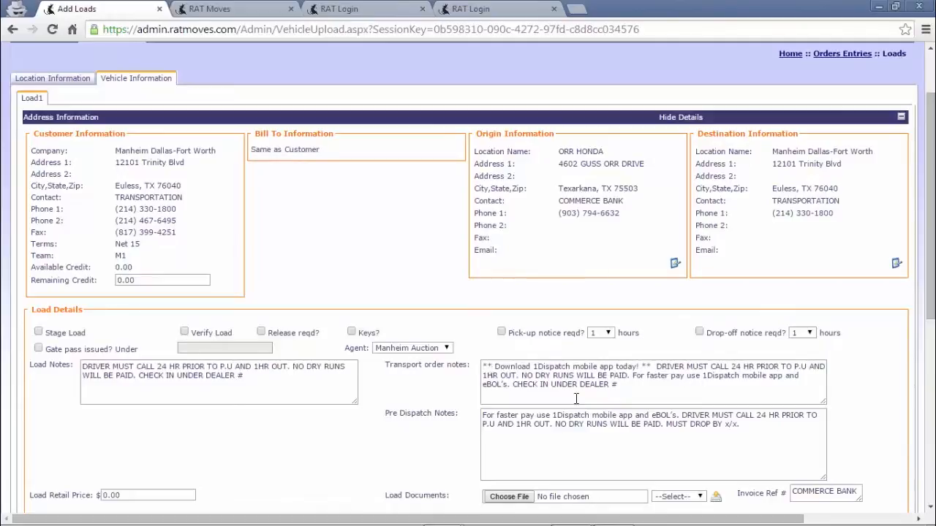
mouse_move(481, 380)
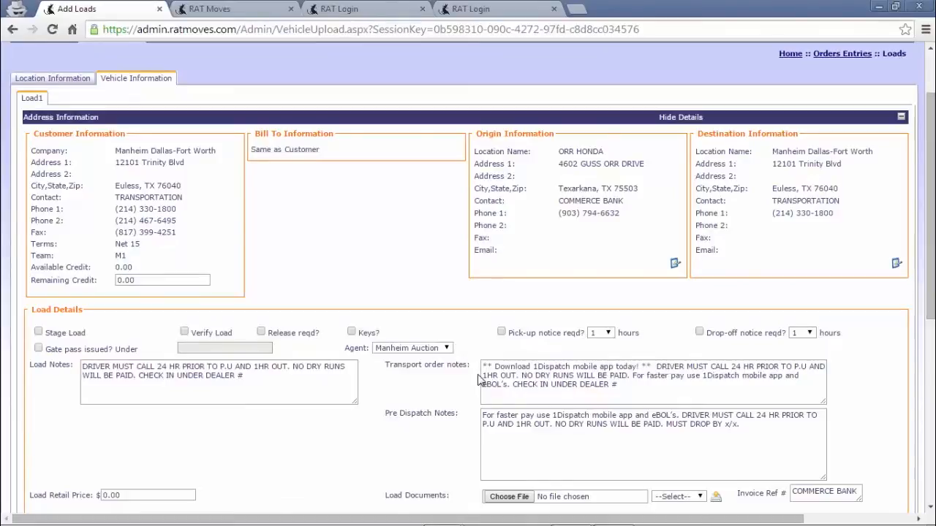
mouse_move(471, 380)
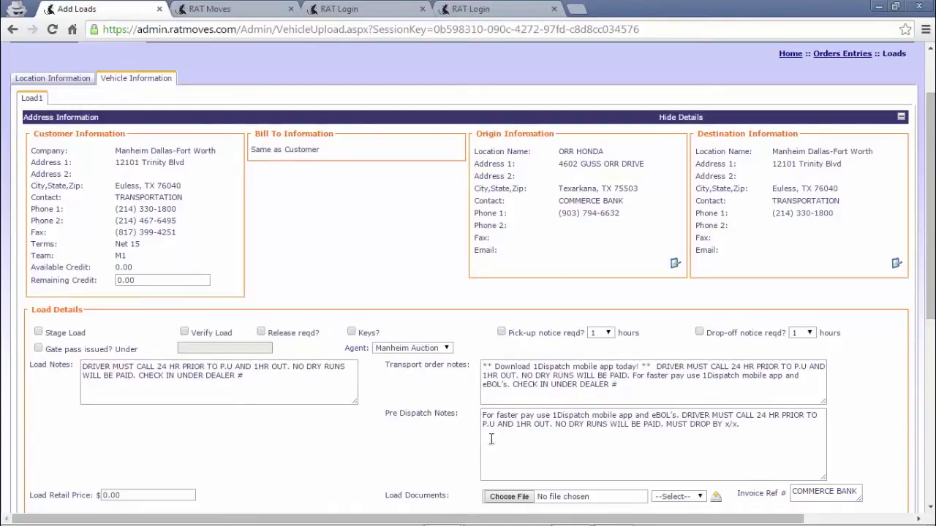
mouse_move(471, 437)
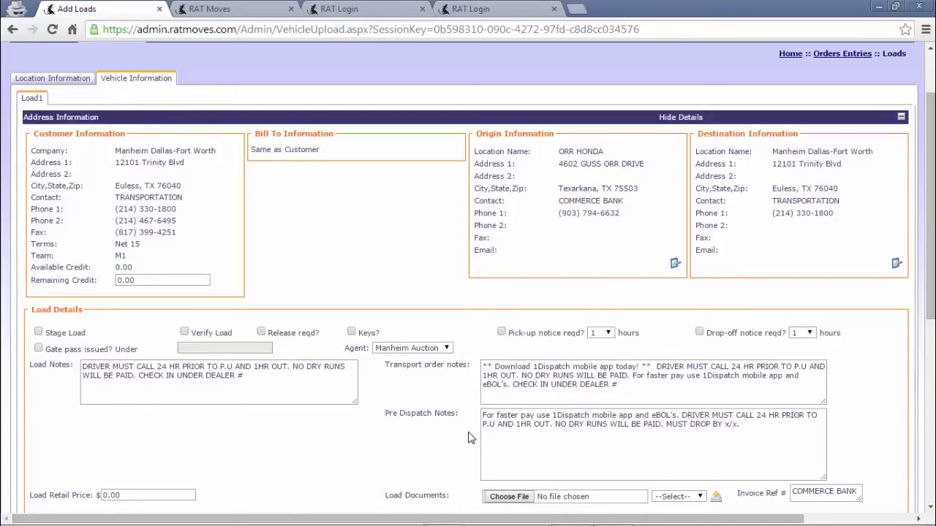